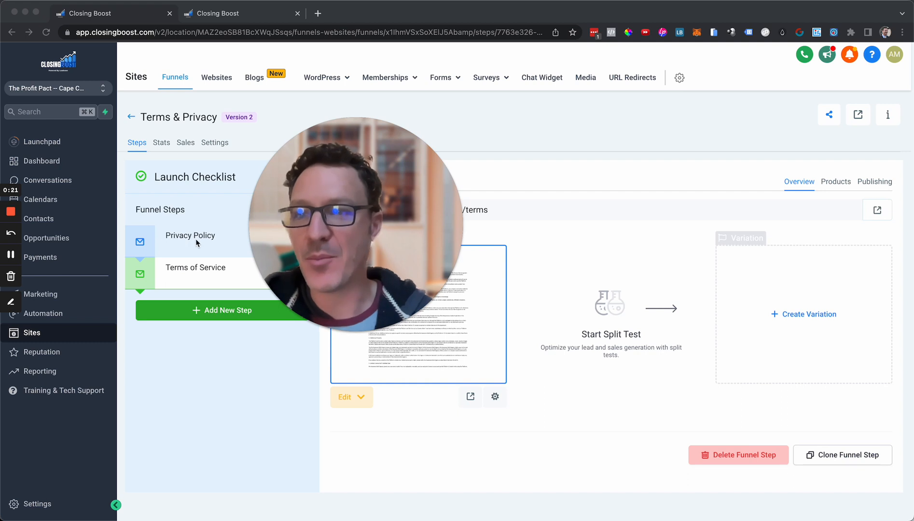
mouse_move(190, 253)
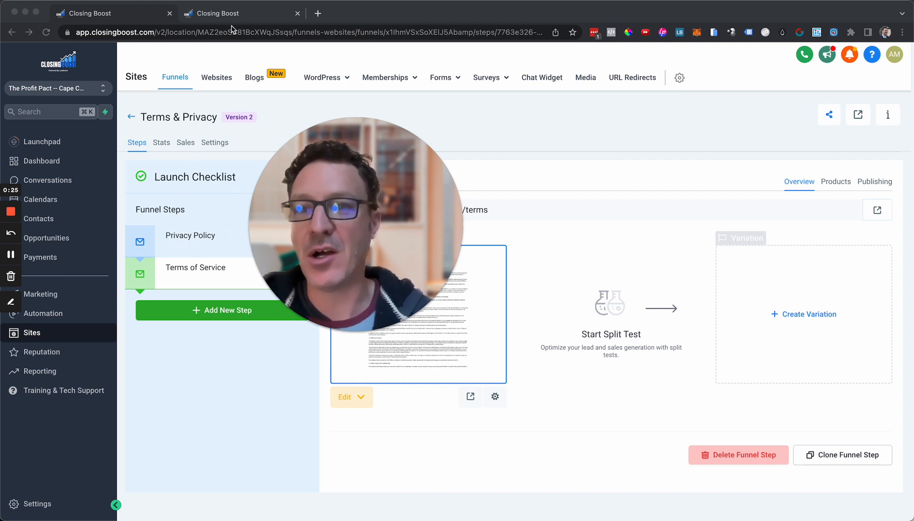
- Open the Terms of Service page from the Terms & Privacy funnel in the page builder
left_click(347, 397)
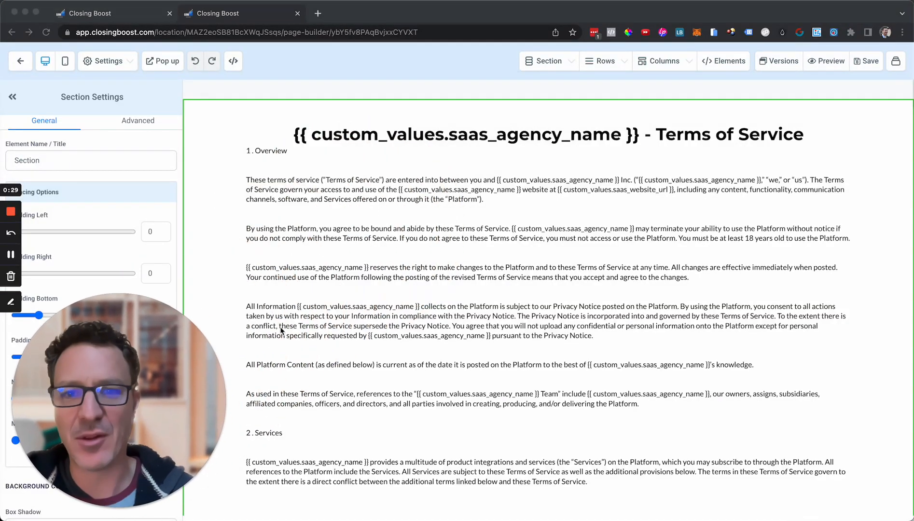
left_click(453, 139)
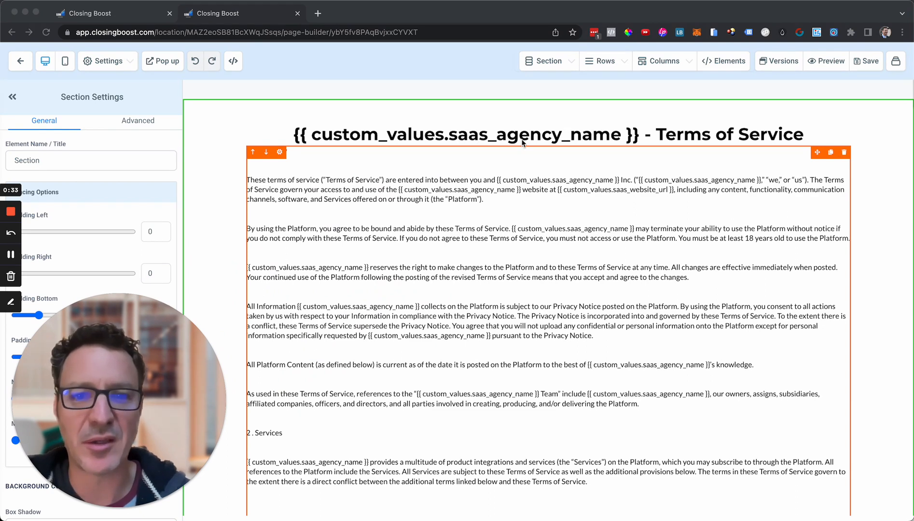
mouse_move(566, 282)
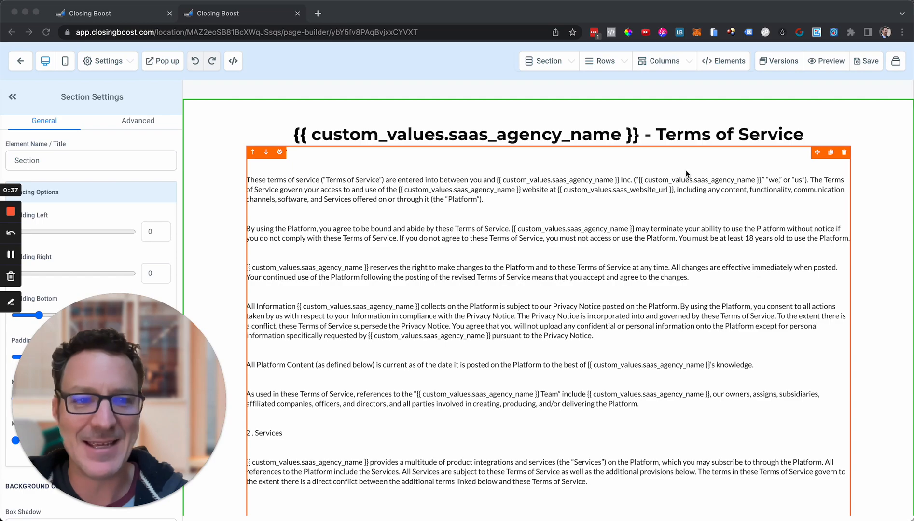
scroll("down", 3)
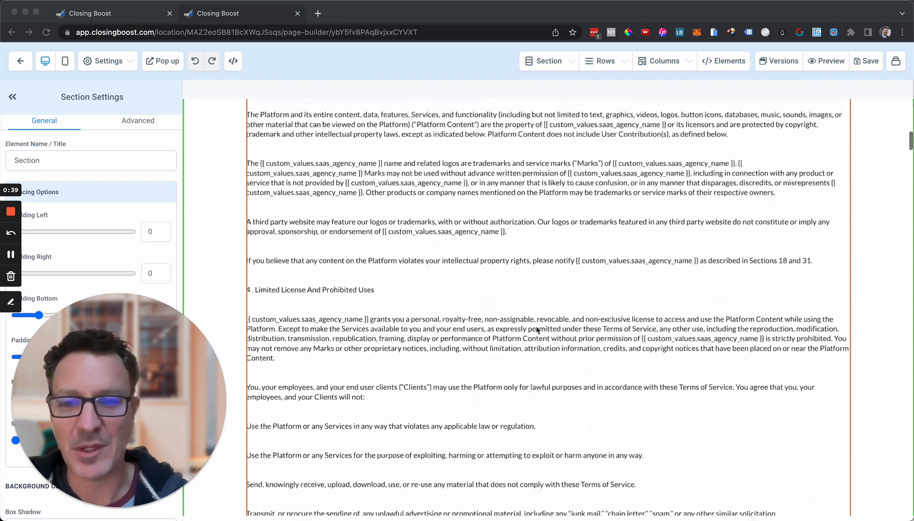
scroll("down", 3)
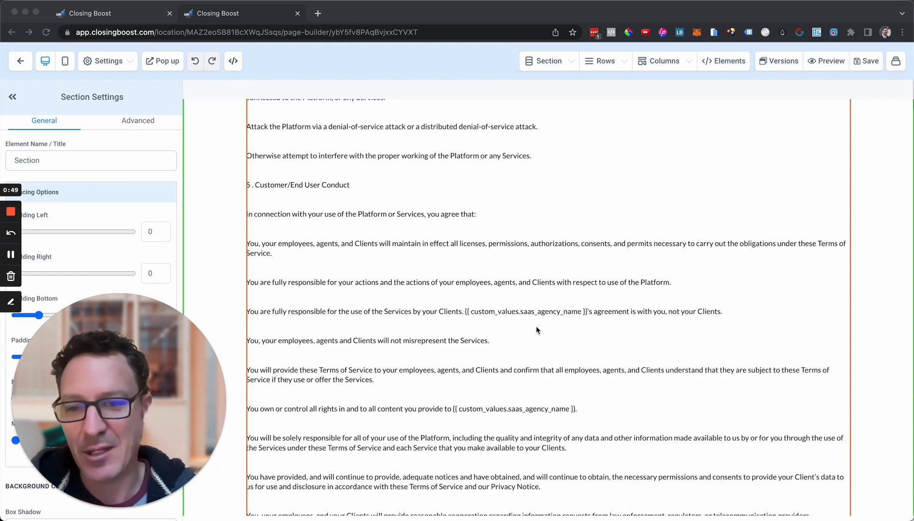
scroll("down", 3)
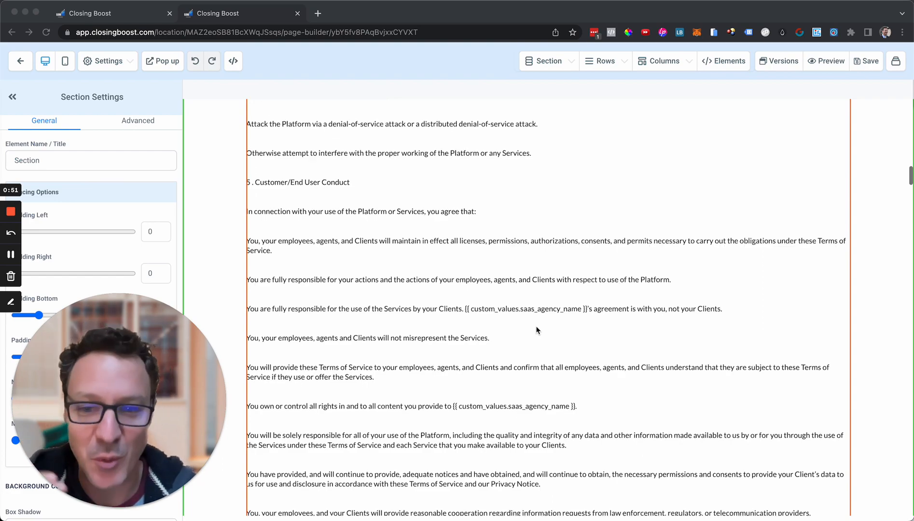
scroll("down", 3)
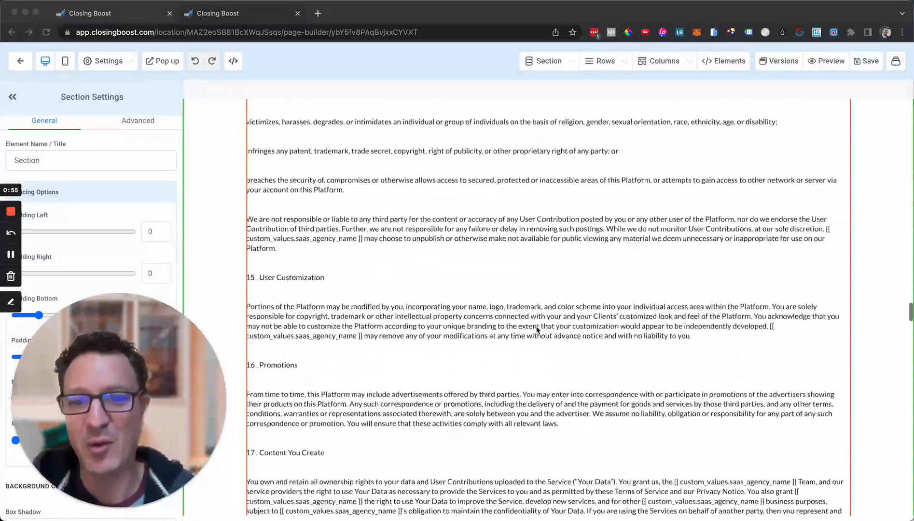
scroll("down", 3)
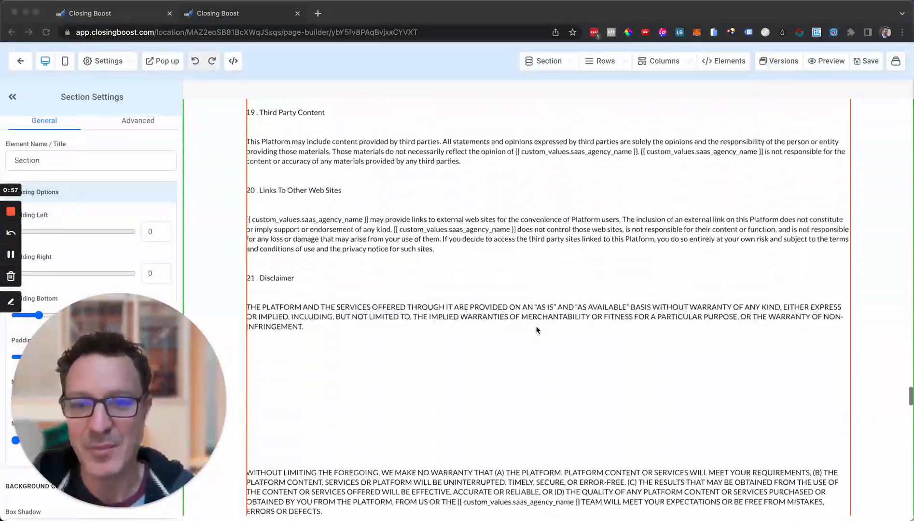
scroll("down", 3)
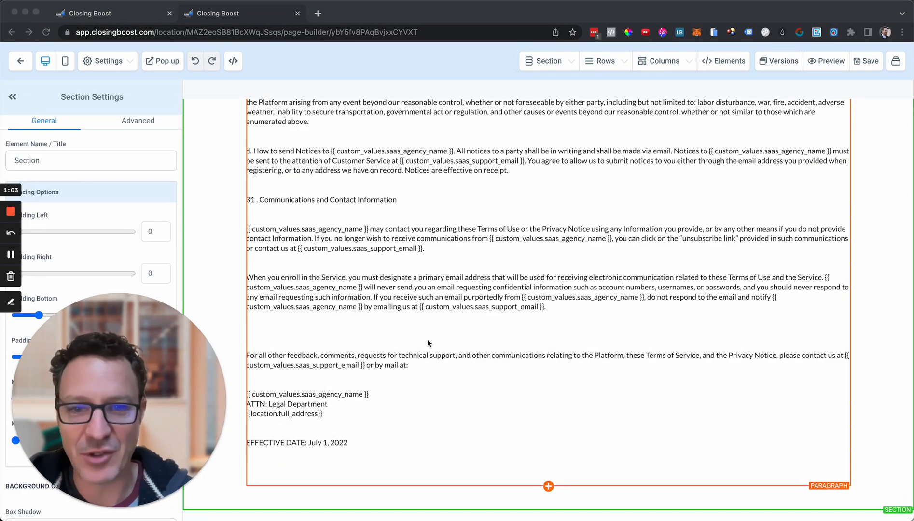
scroll("down", 3)
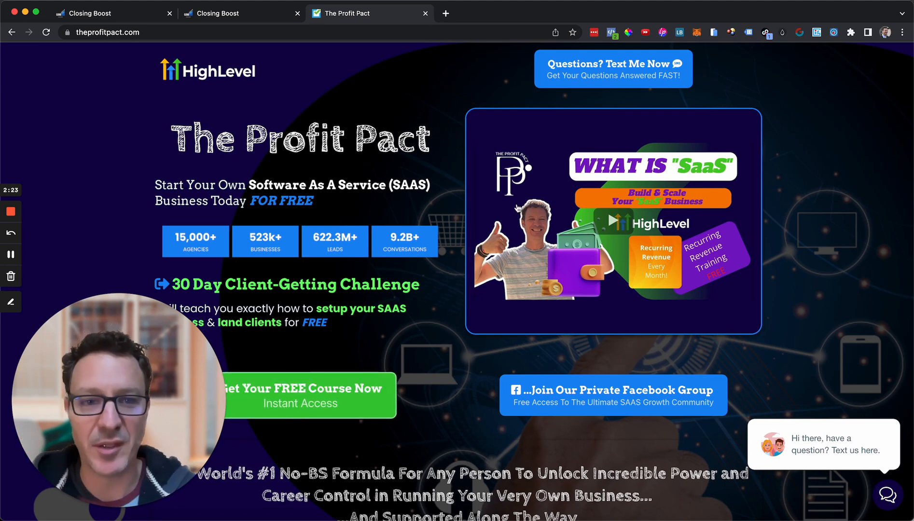
scroll("down", 3)
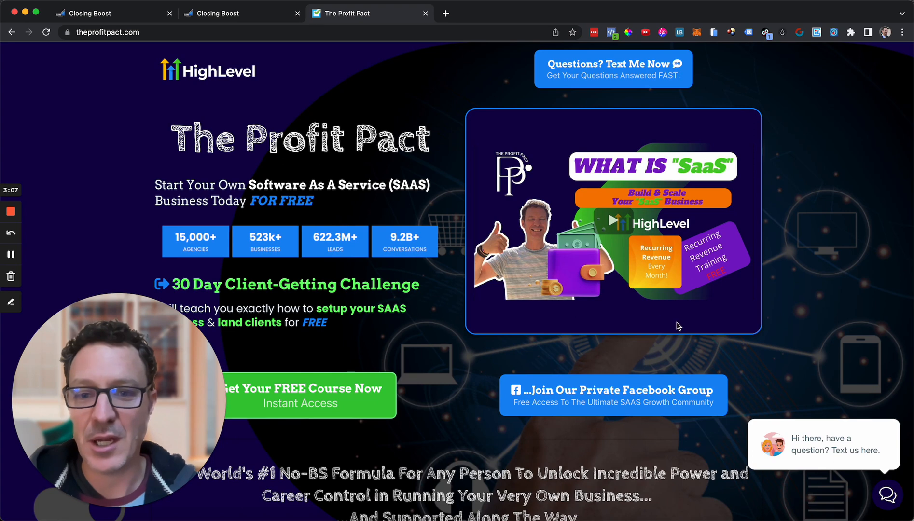
mouse_move(449, 450)
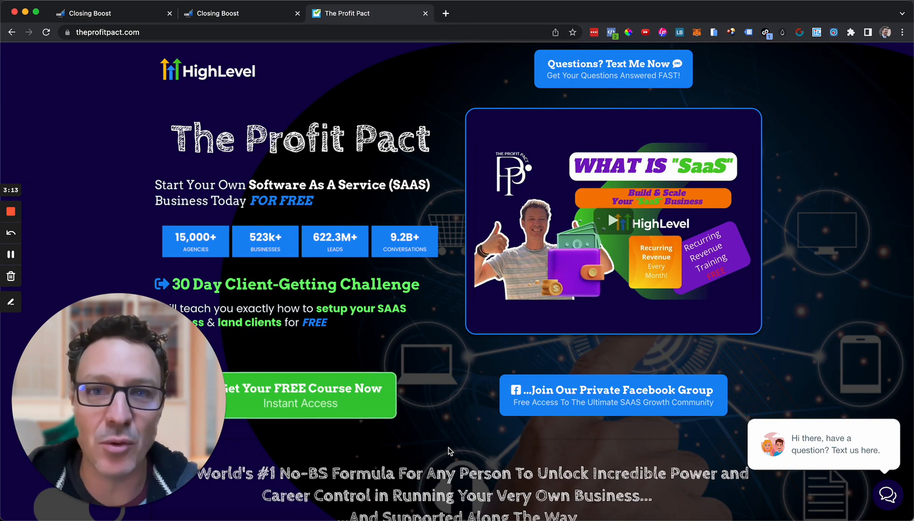
- Switch back to the page-builder tab showing the Terms of Service template
left_click(300, 395)
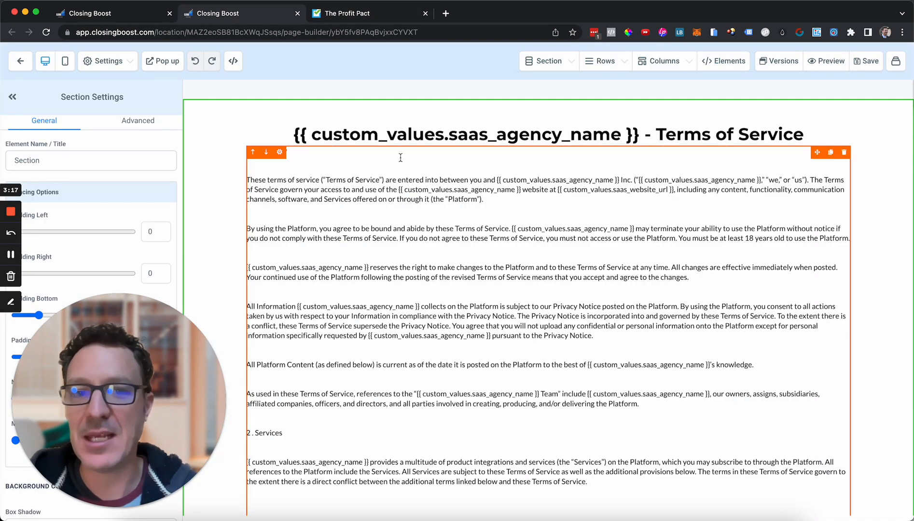
left_click(688, 134)
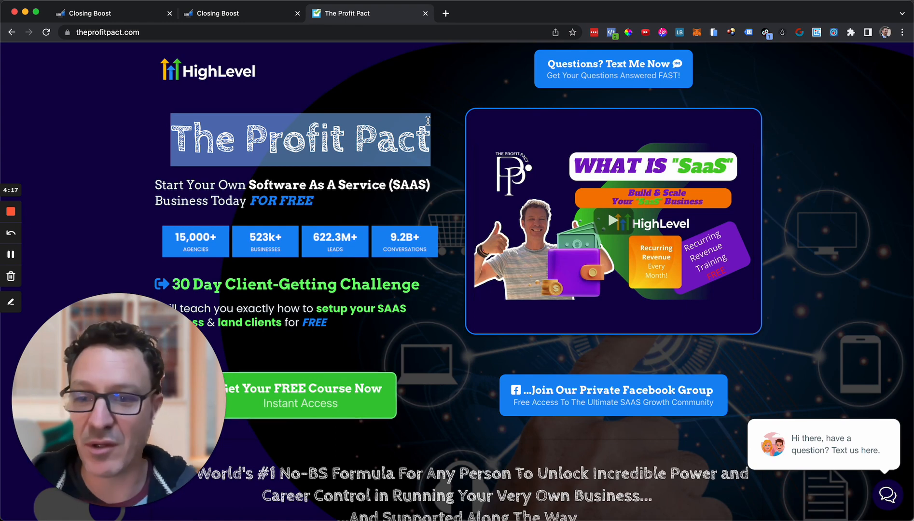
mouse_move(433, 218)
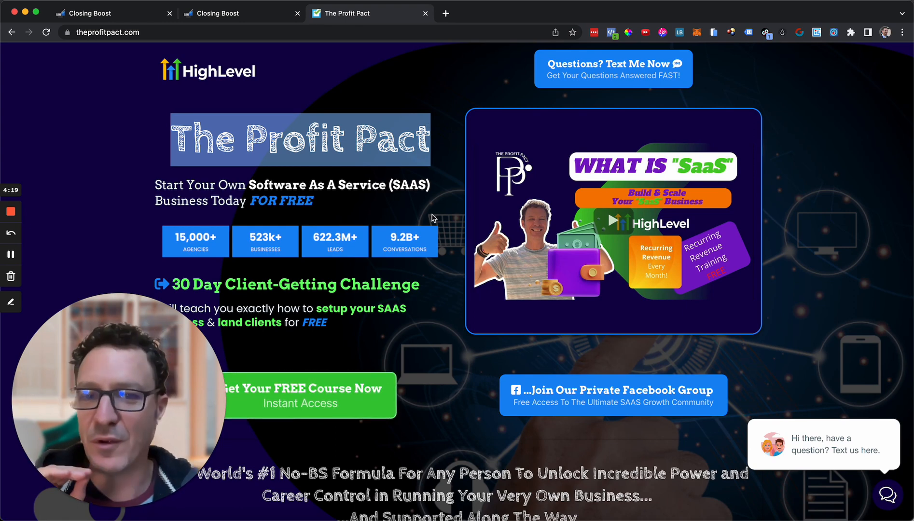
mouse_move(424, 296)
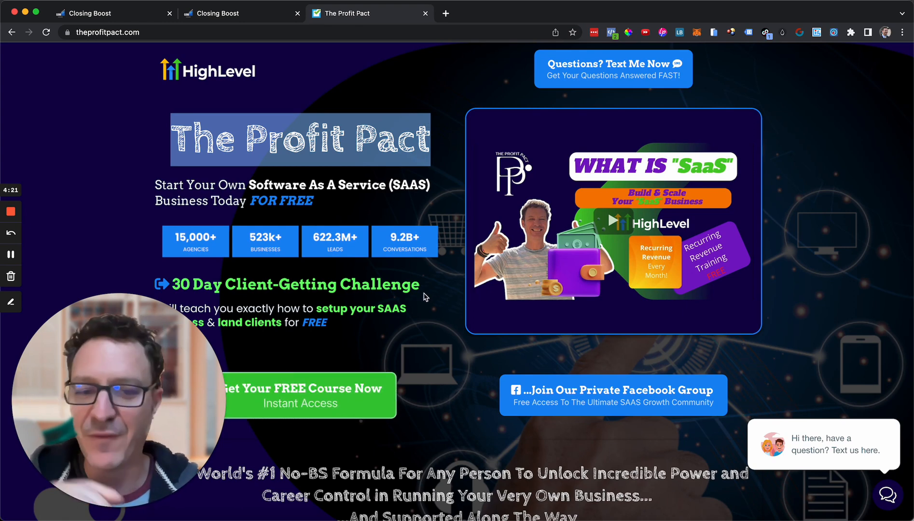